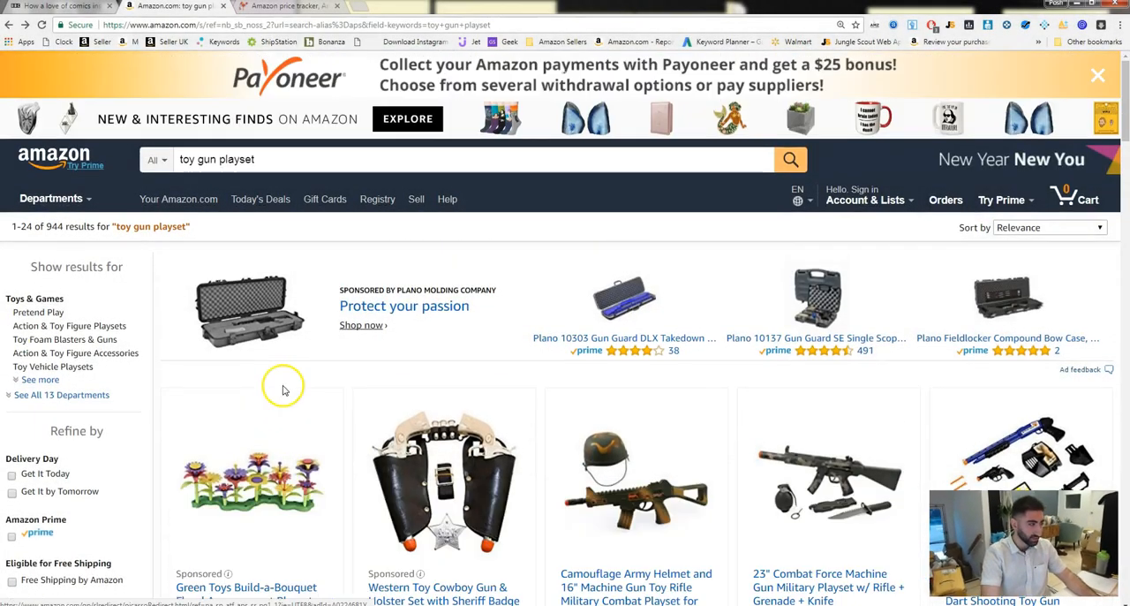
Select the 'toy gun playset' search phrase in the Amazon search box.
double_click(235, 159)
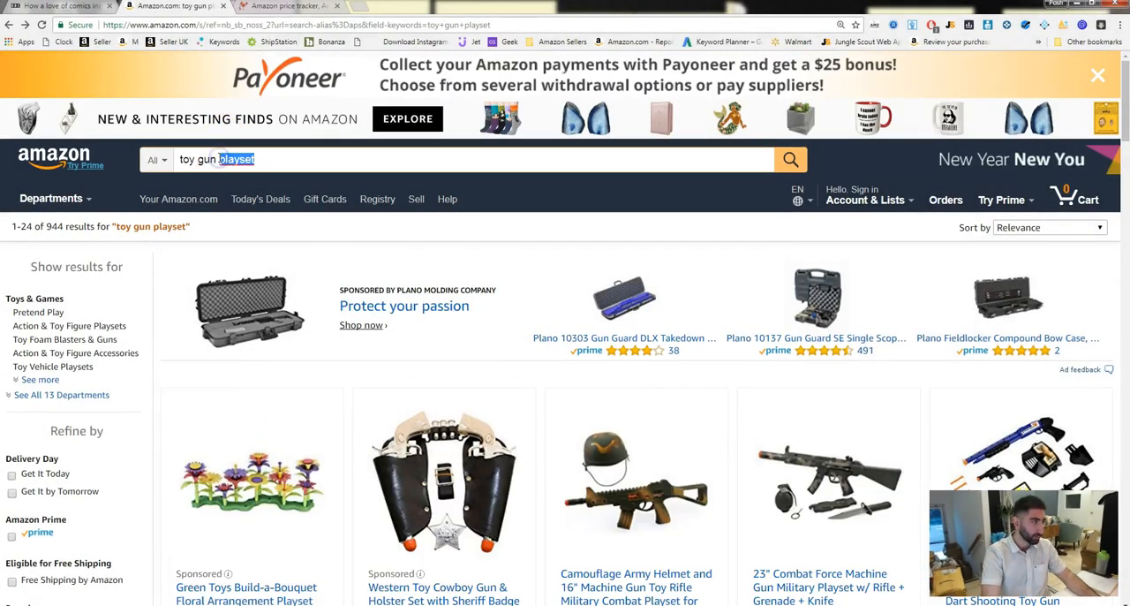
triple_click(216, 159)
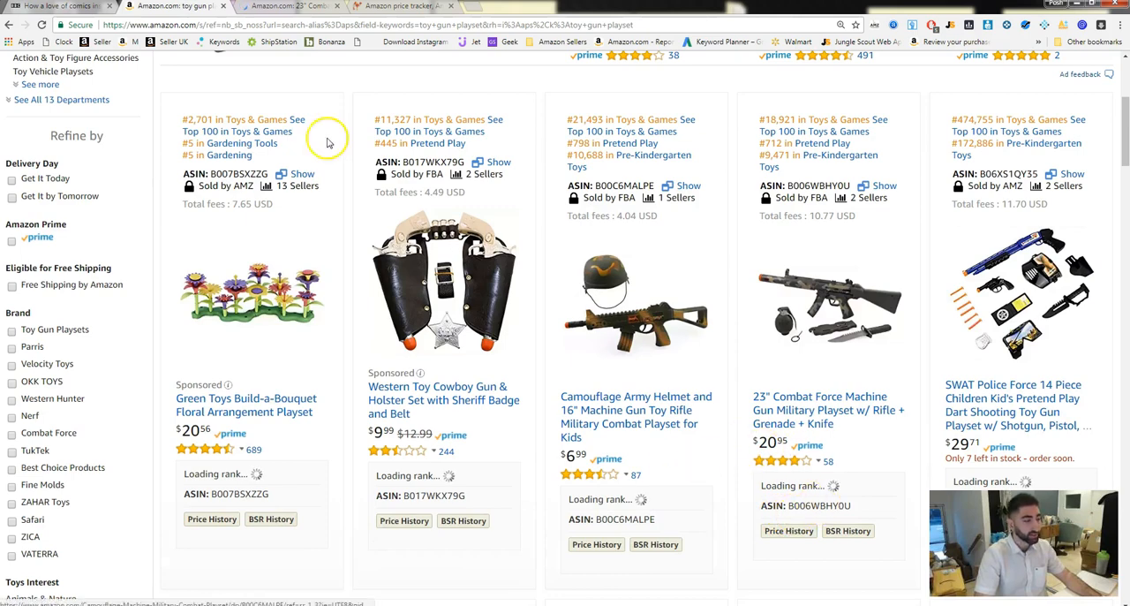
Open the 23" Combat Force playset listing and scroll to its #6,530 Toys & Games rank.
left_click(828, 409)
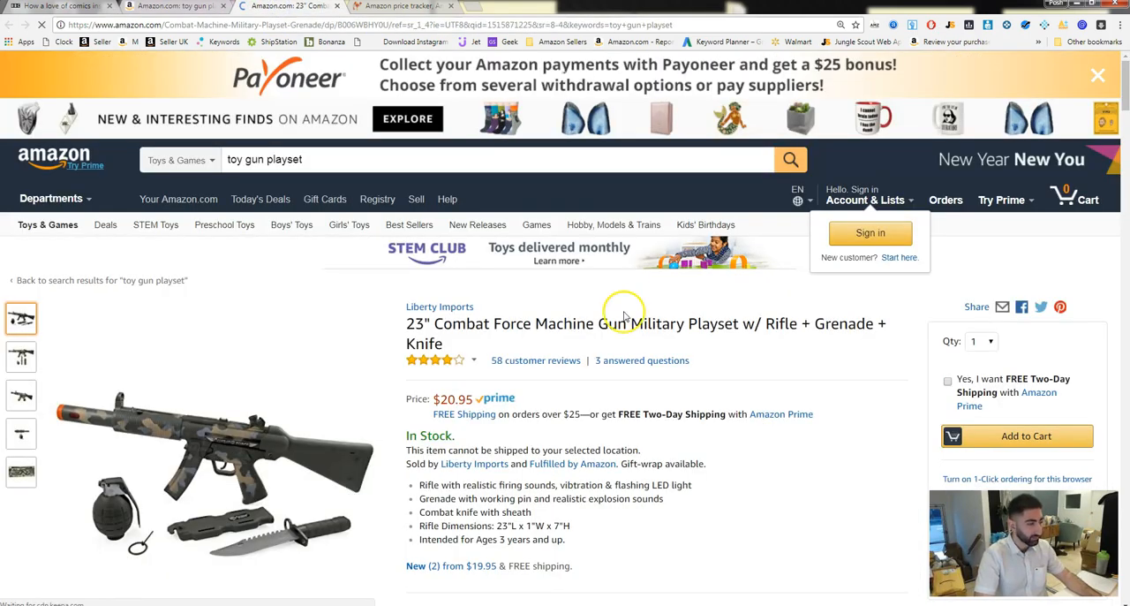
scroll("down", 3)
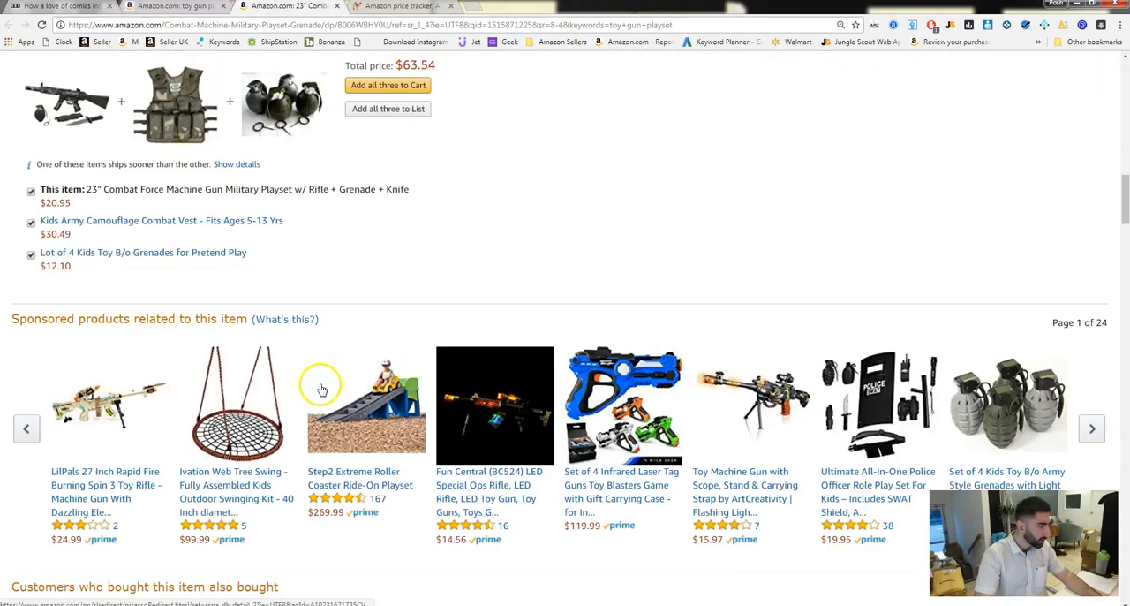
scroll("down", 3)
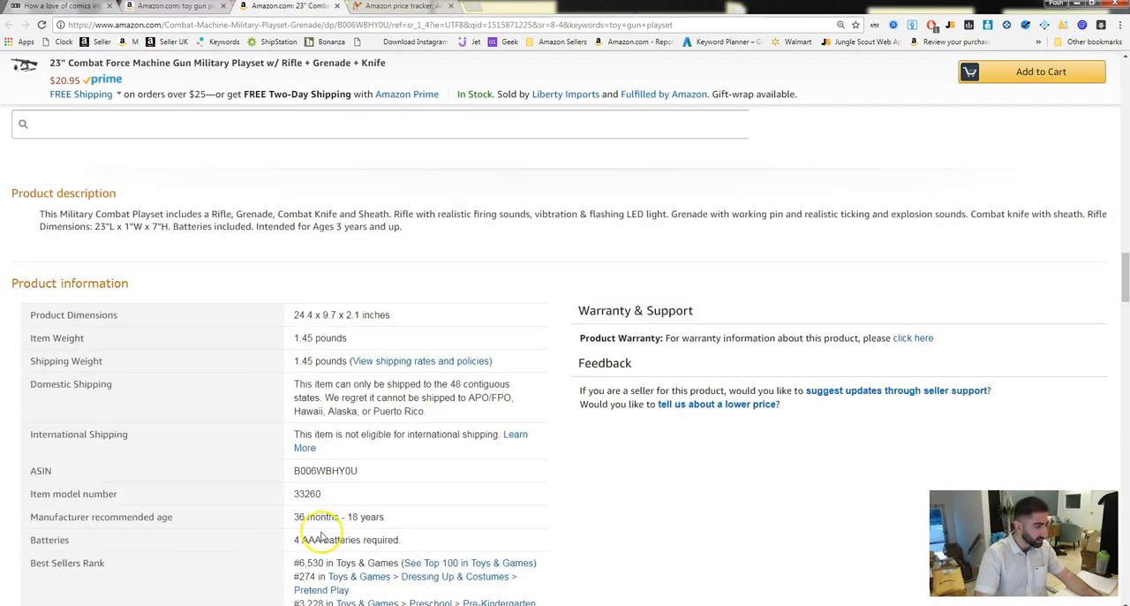
scroll("down", 3)
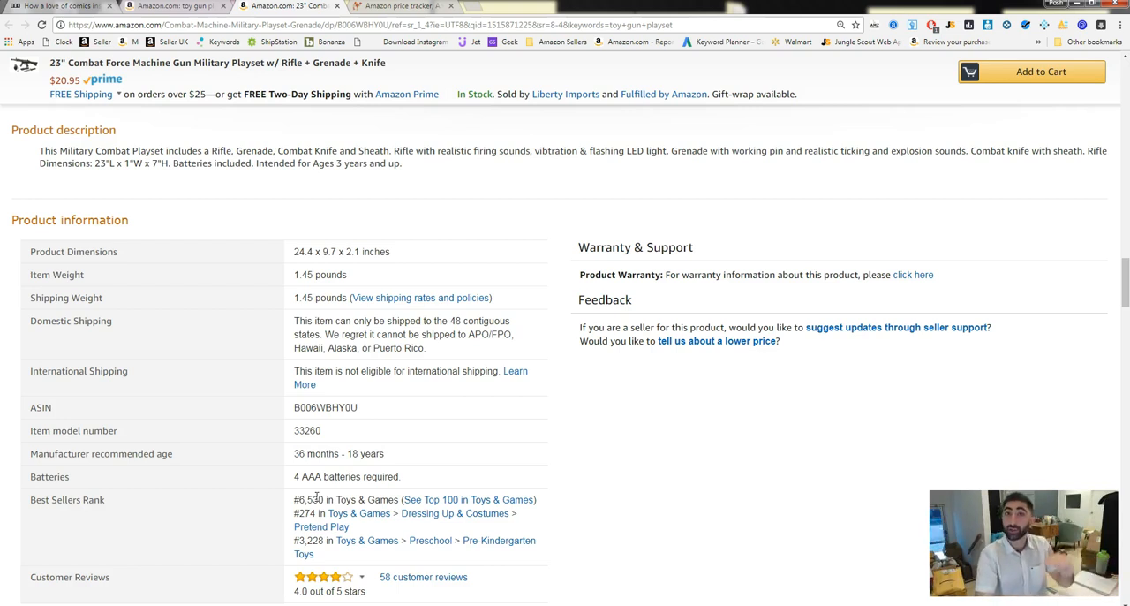
scroll("down", 3)
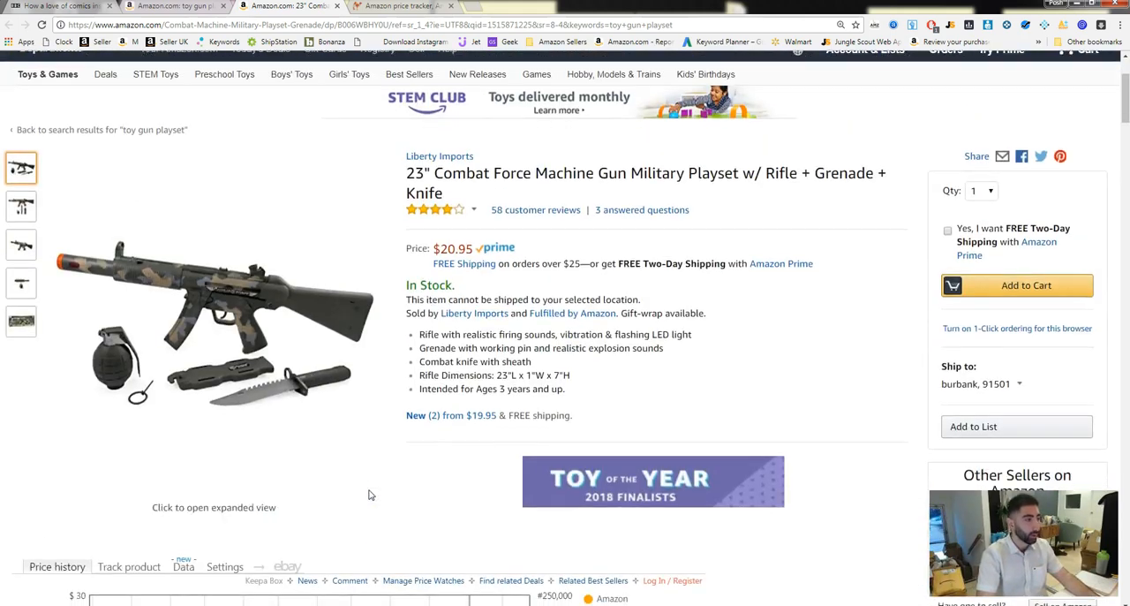
scroll("down", 3)
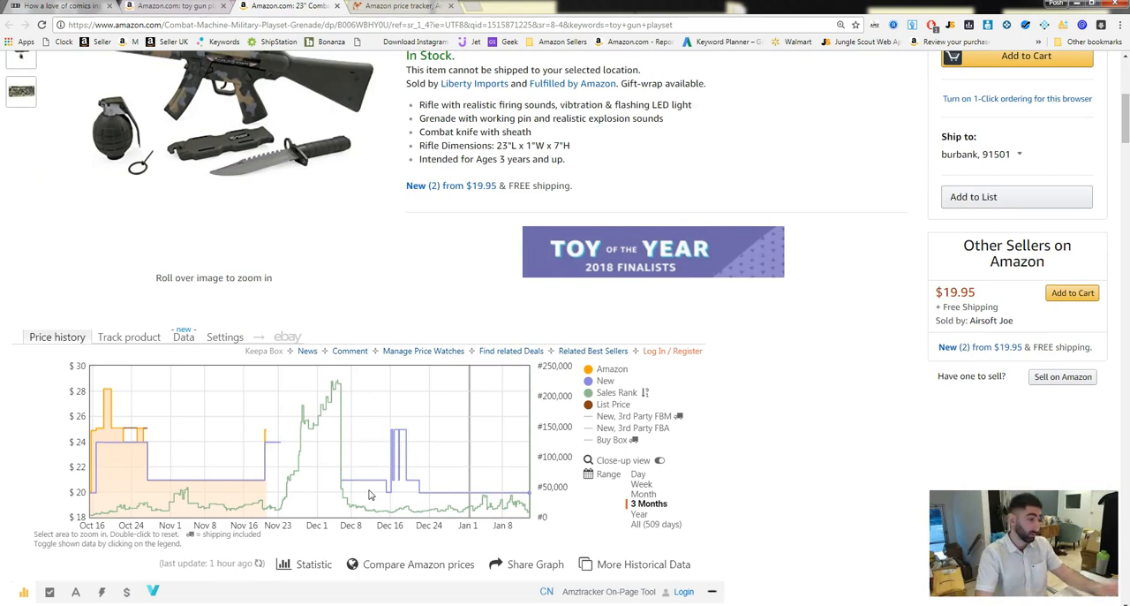
mouse_move(508, 450)
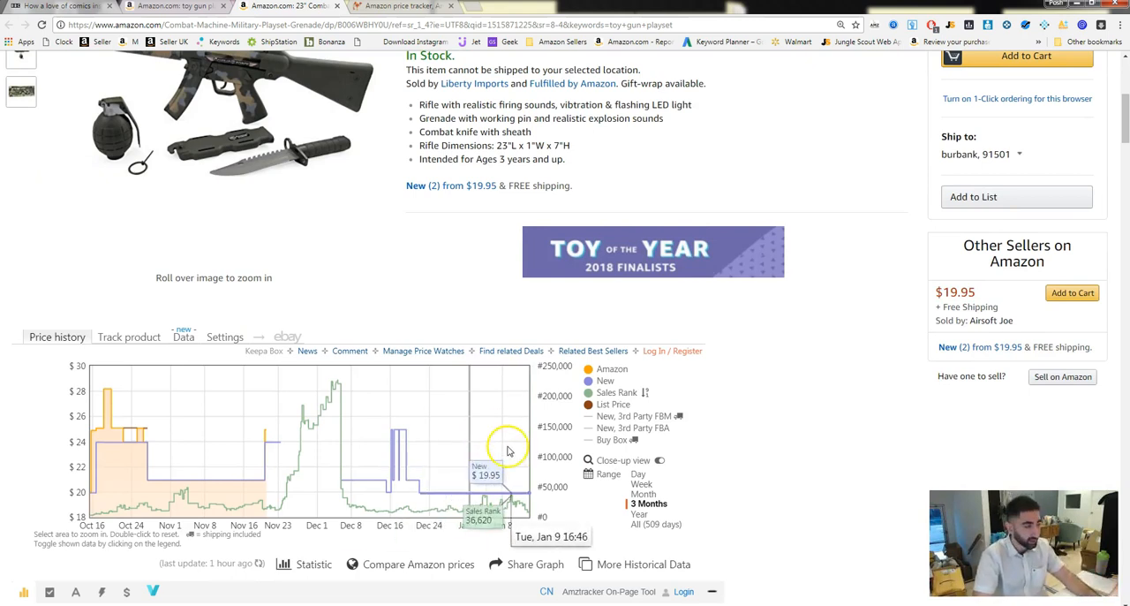
mouse_move(200, 374)
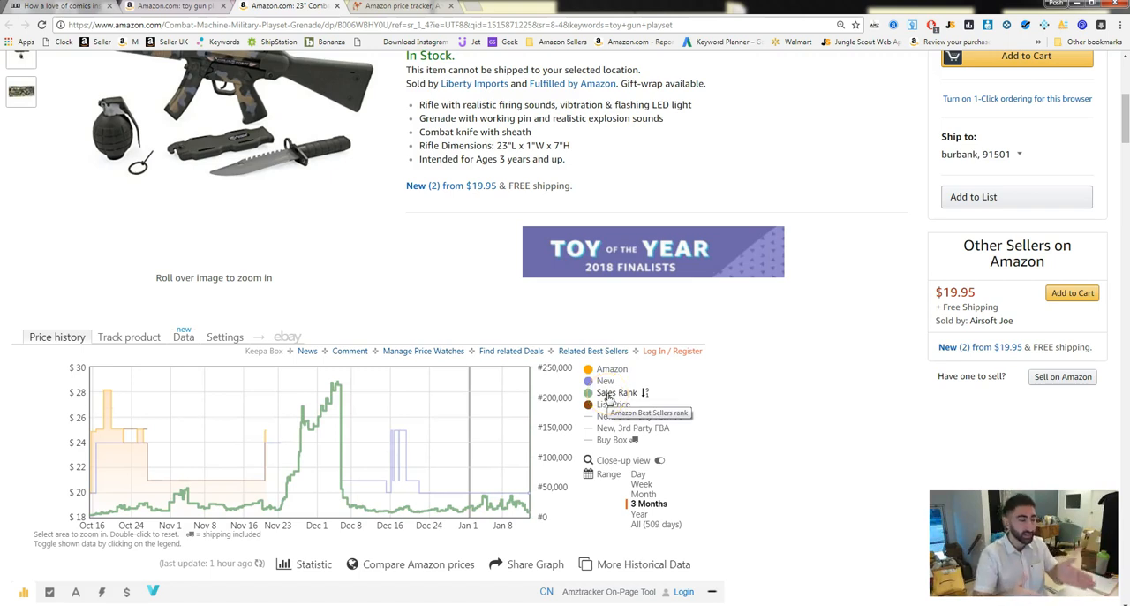
left_click(617, 393)
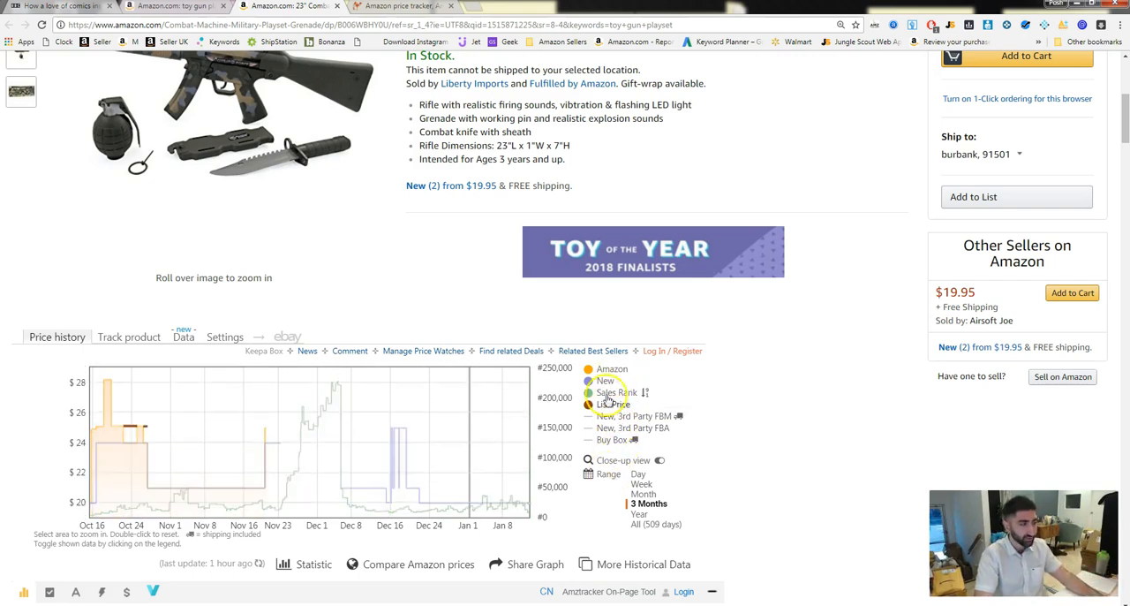
mouse_move(428, 451)
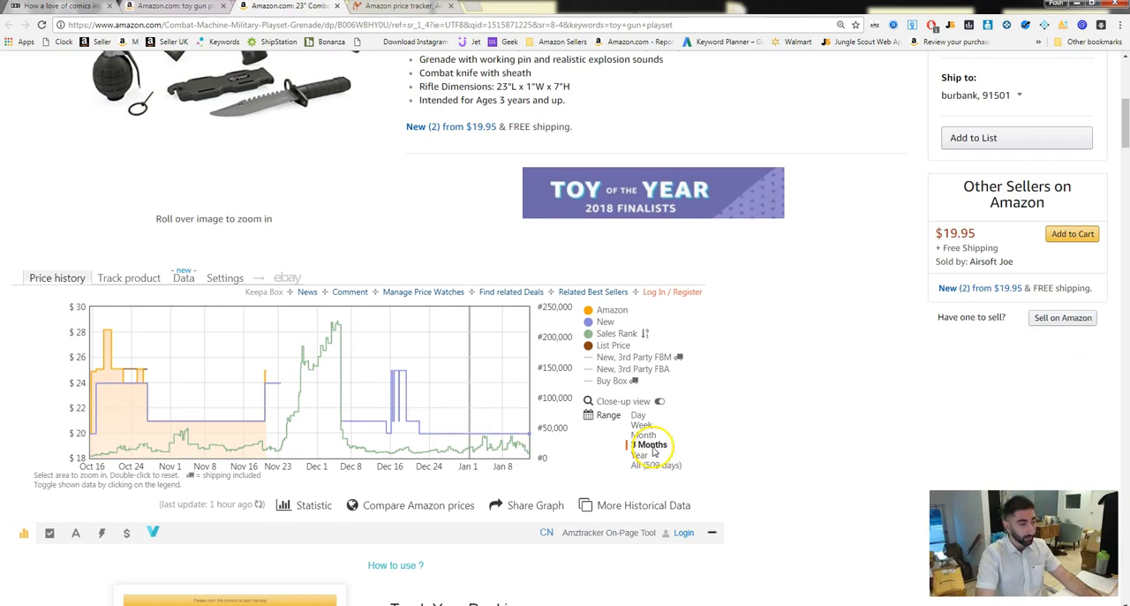
Switch Keepa's chart range to Year and scroll to read ranks like 8,294.
left_click(641, 455)
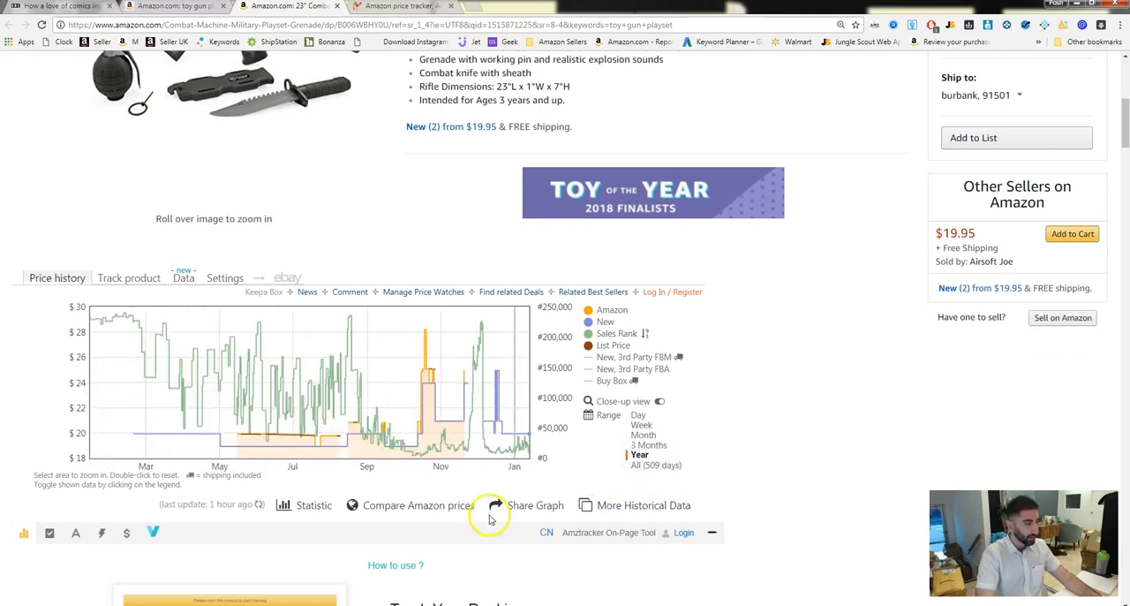
mouse_move(515, 459)
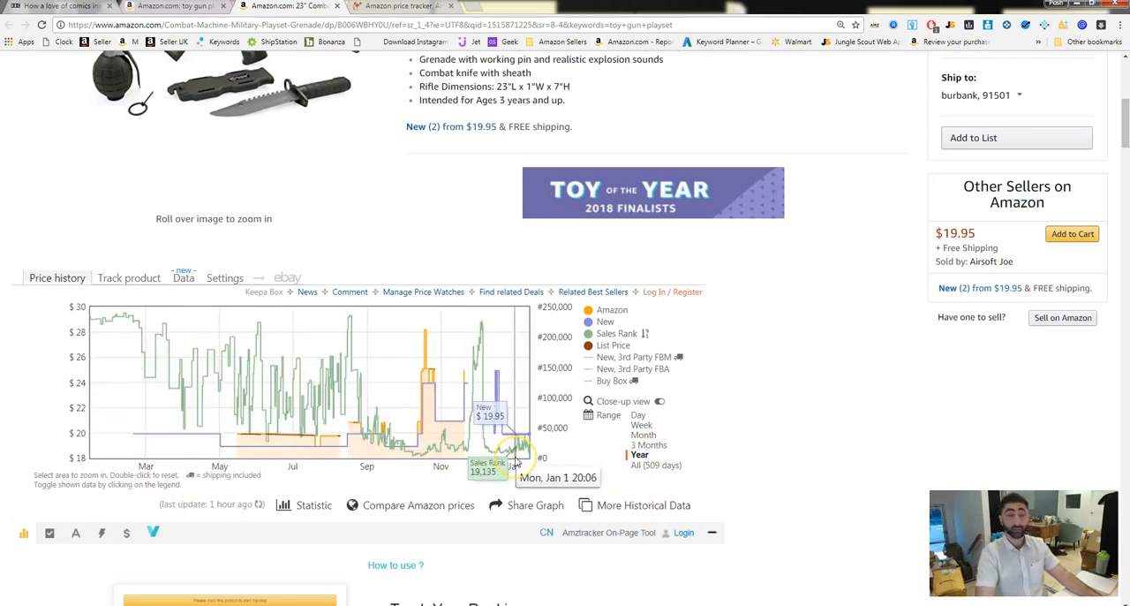
mouse_move(494, 454)
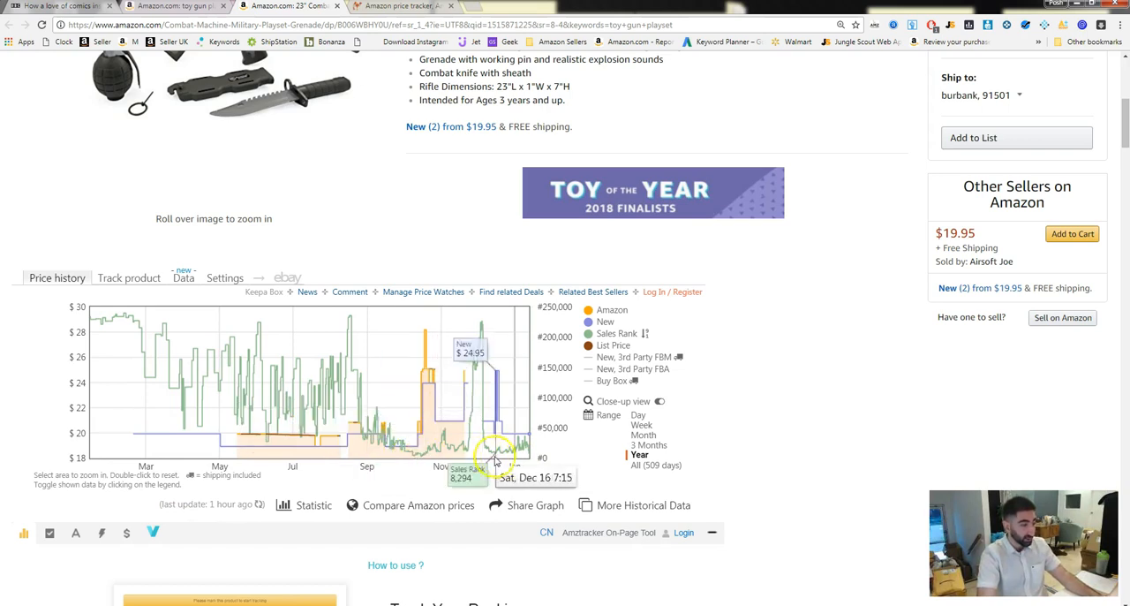
mouse_move(159, 461)
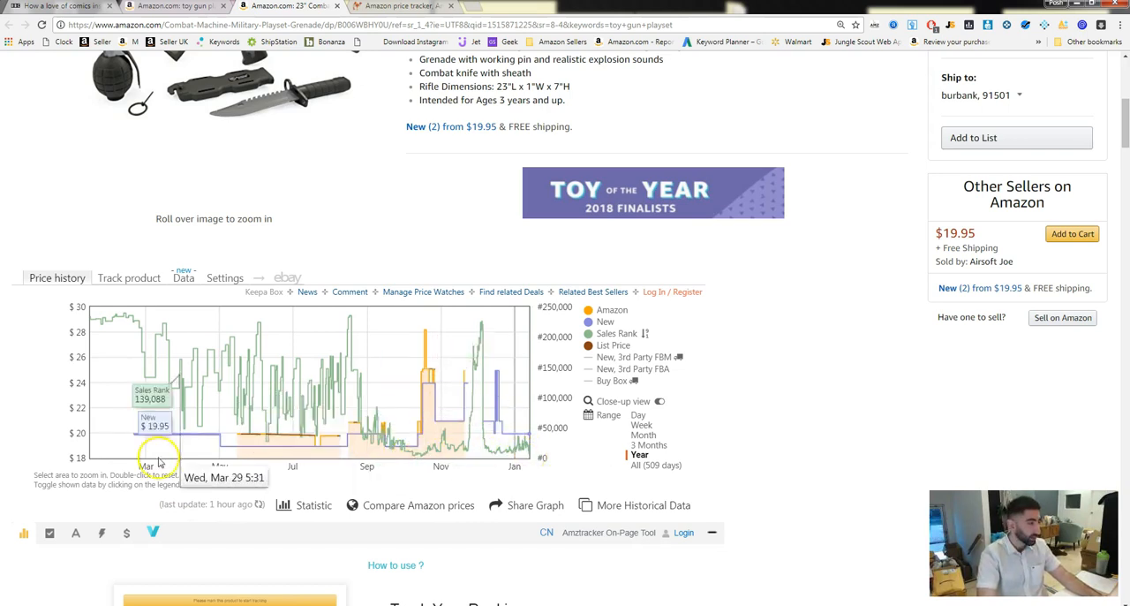
mouse_move(93, 440)
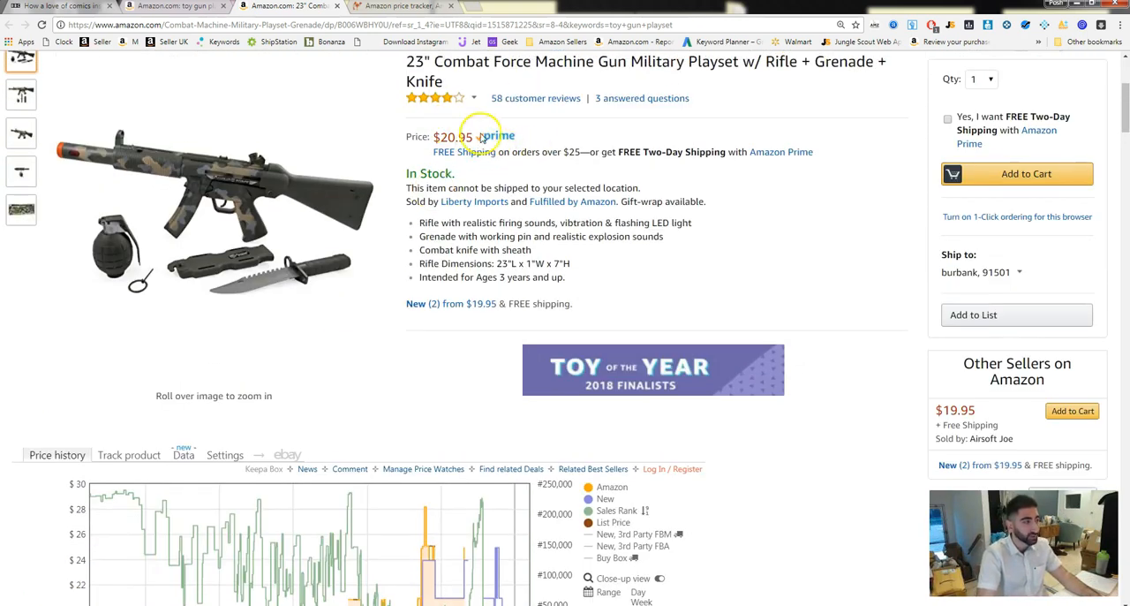
mouse_move(416, 277)
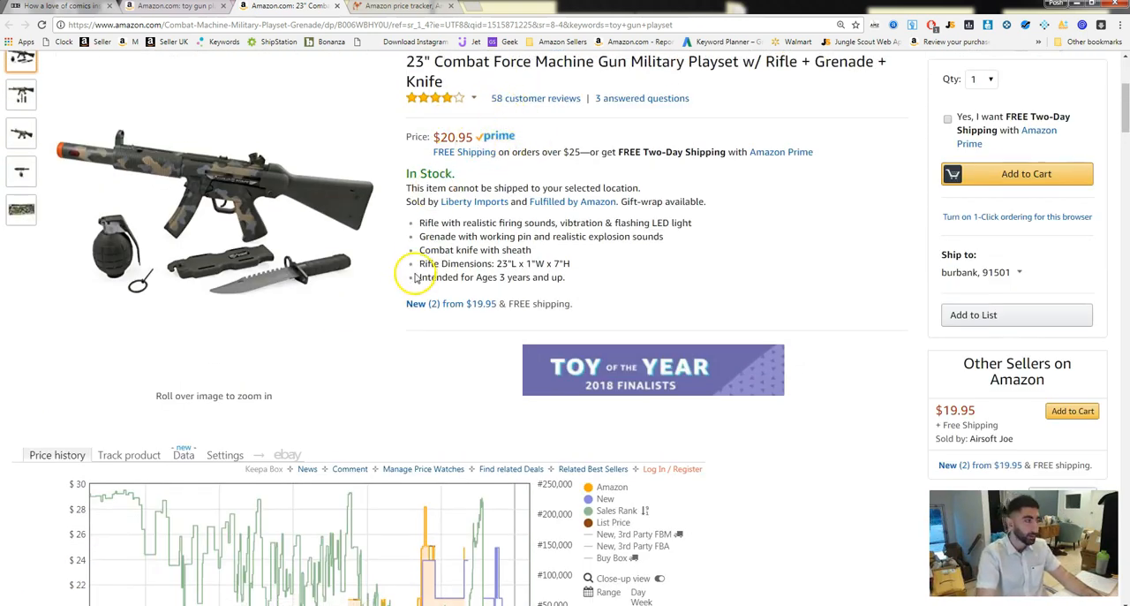
scroll("down", 3)
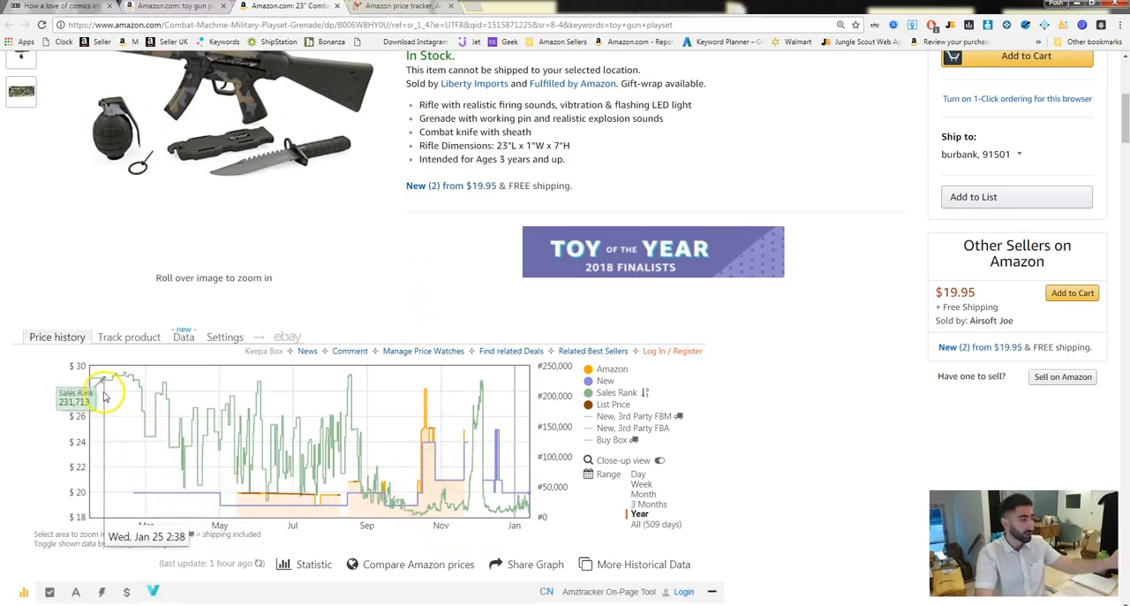
mouse_move(95, 393)
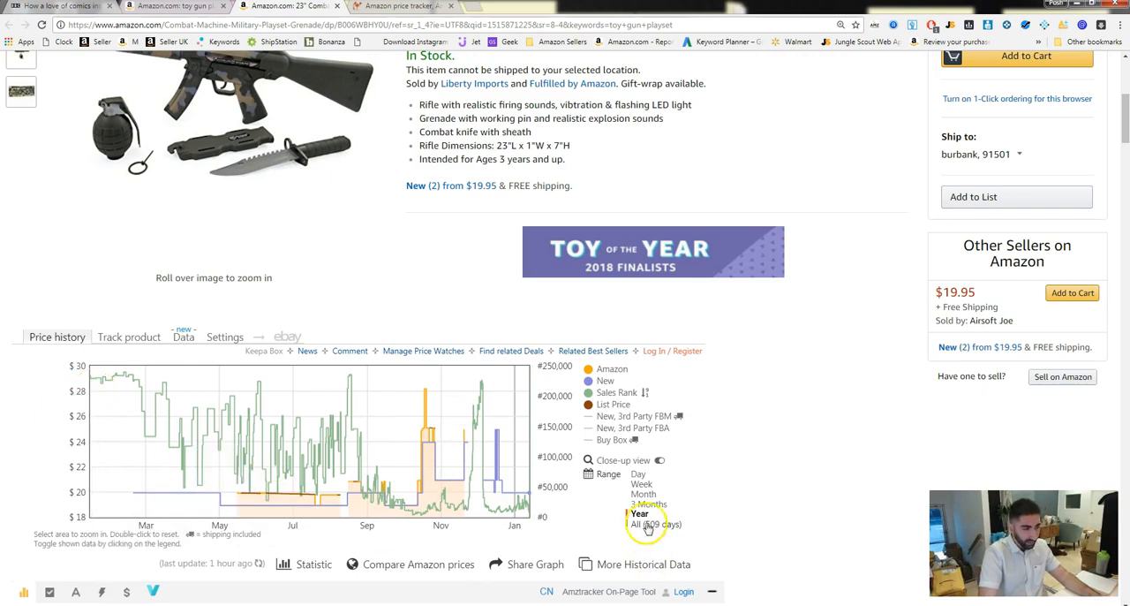
View the full 509-day sales rank, then limit Keepa's chart back to one year.
left_click(657, 523)
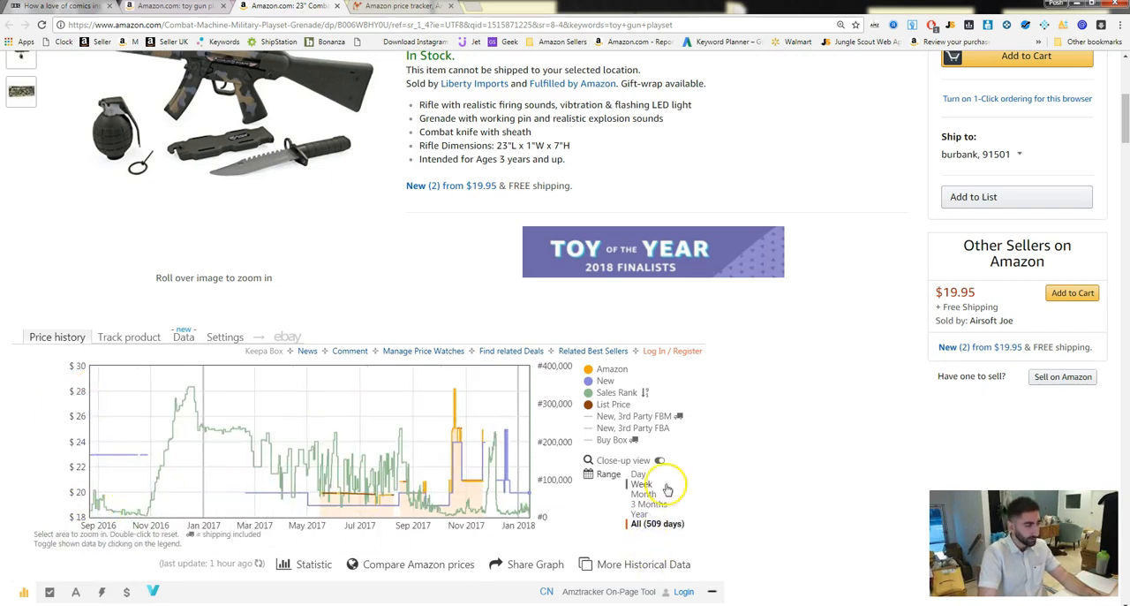
left_click(639, 514)
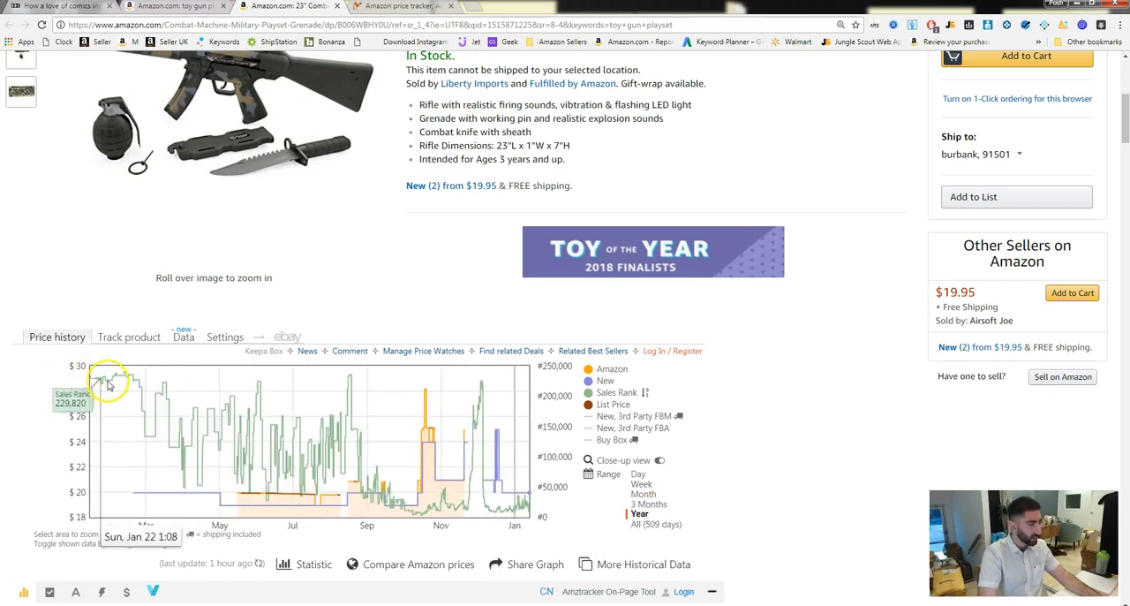
mouse_move(144, 441)
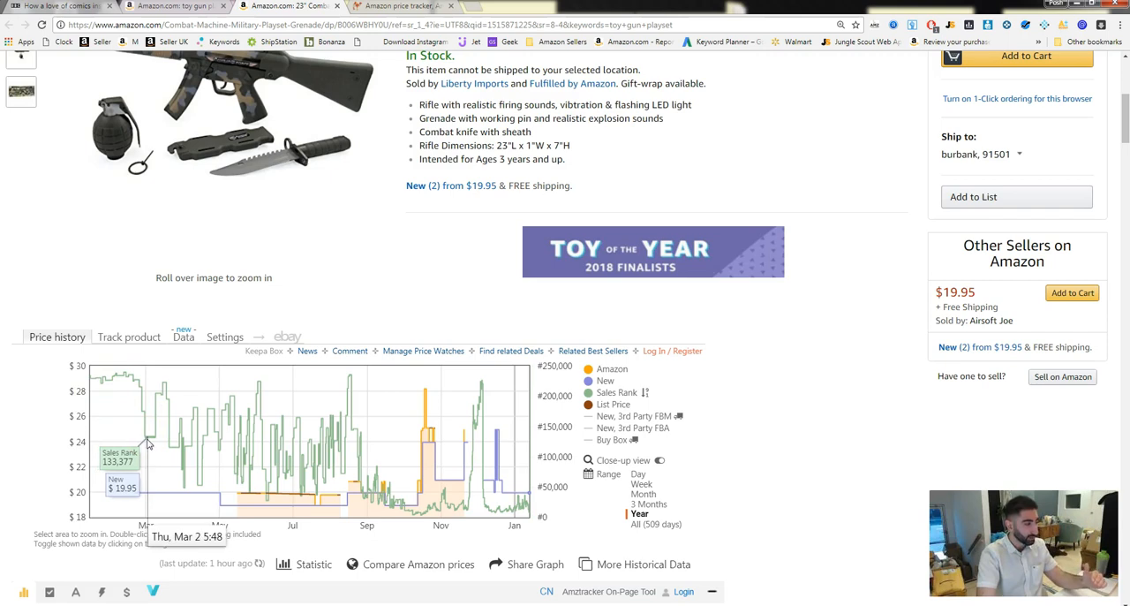
mouse_move(161, 404)
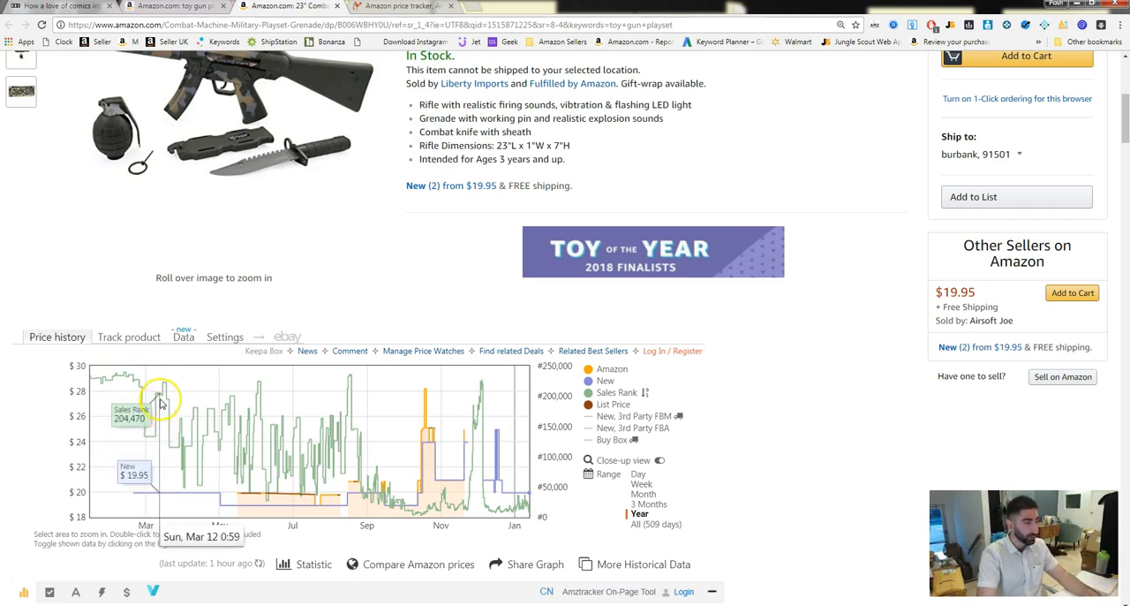
mouse_move(309, 424)
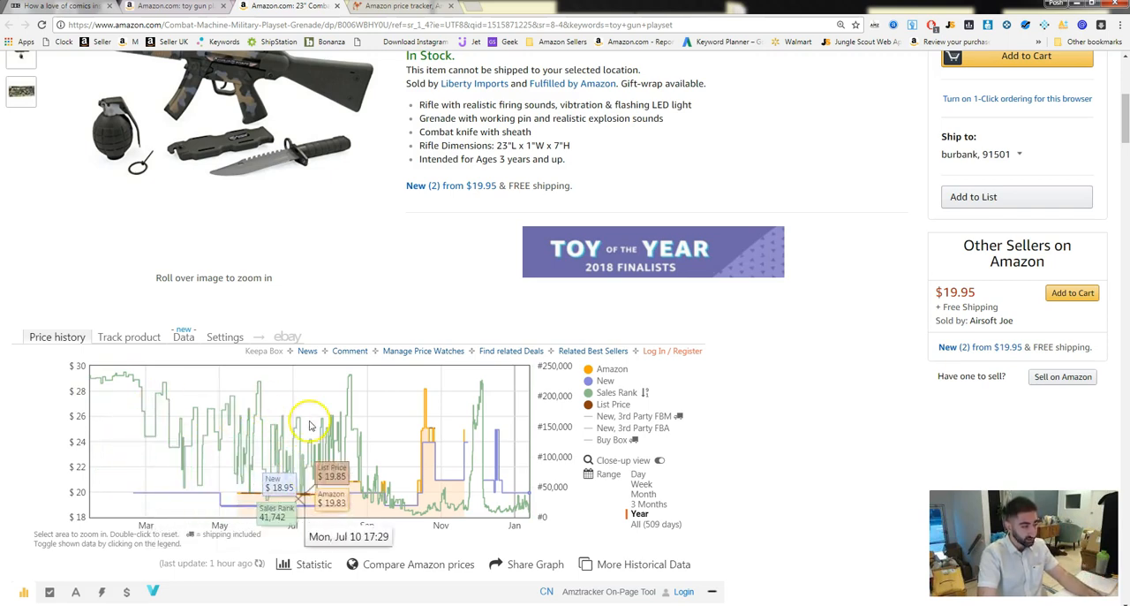
mouse_move(362, 570)
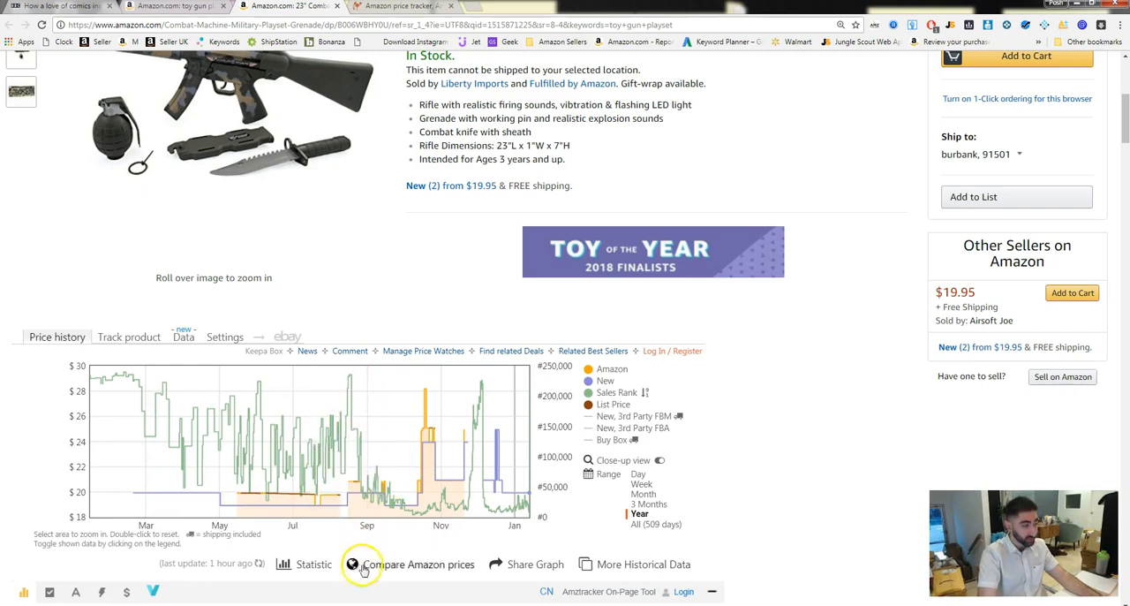
mouse_move(378, 515)
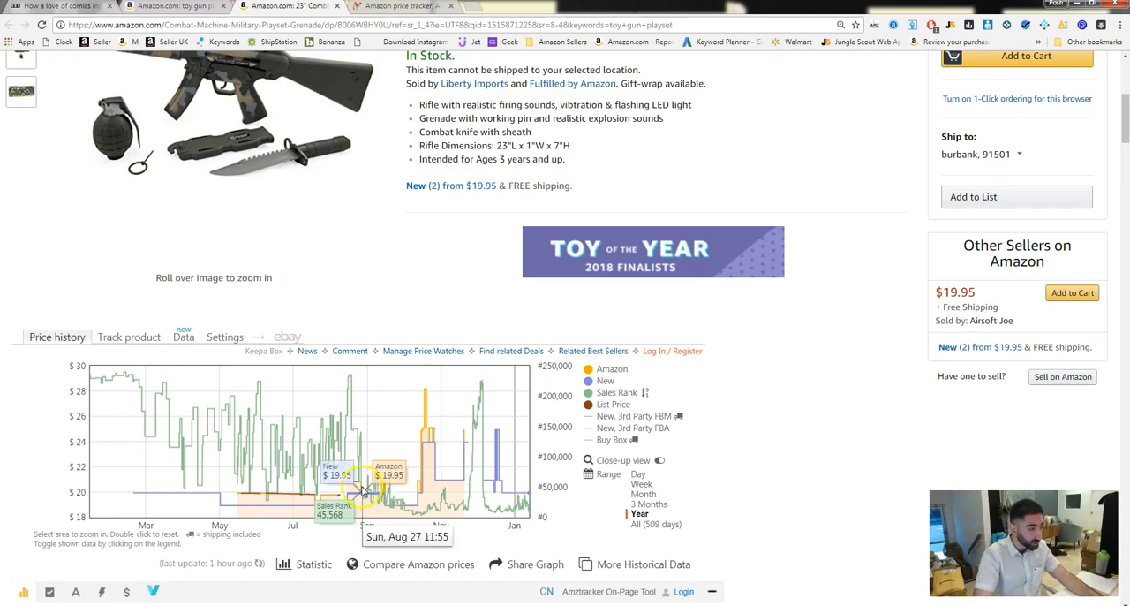
mouse_move(424, 517)
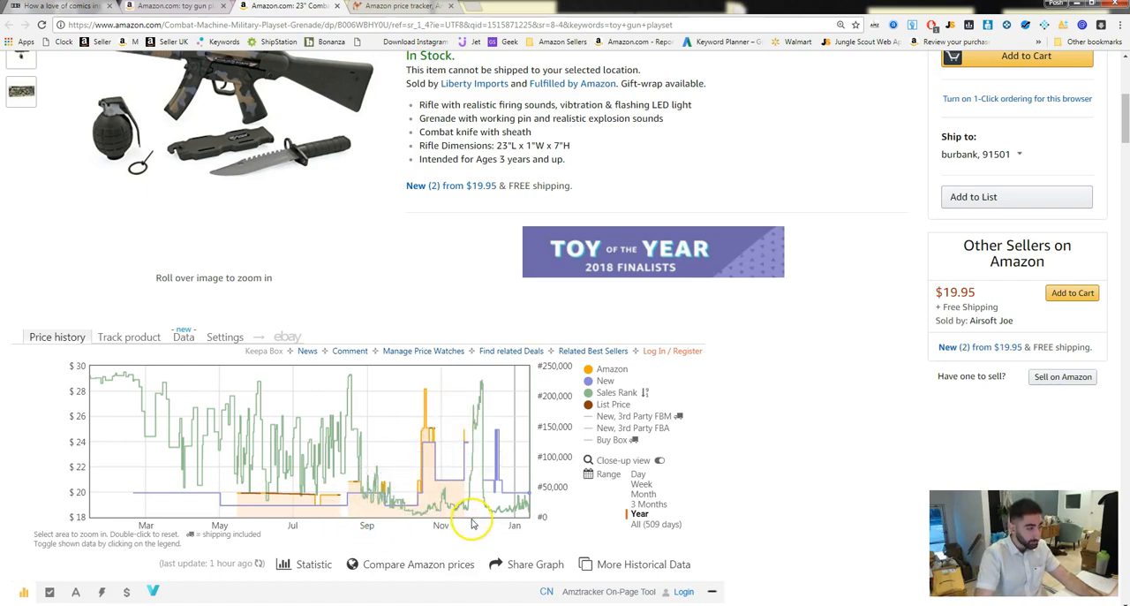
mouse_move(472, 453)
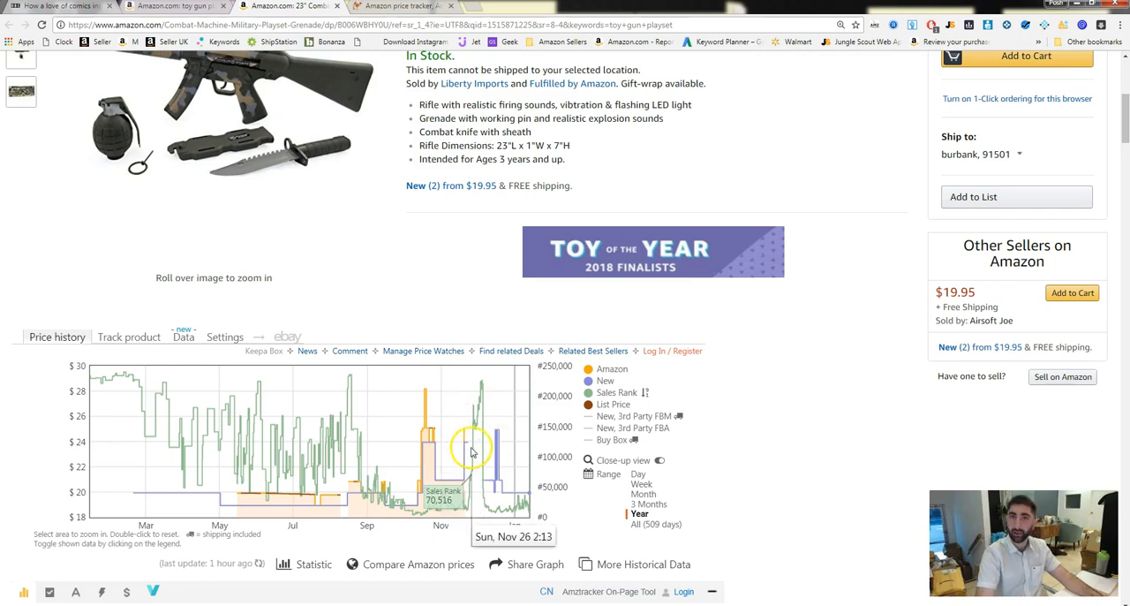
mouse_move(318, 437)
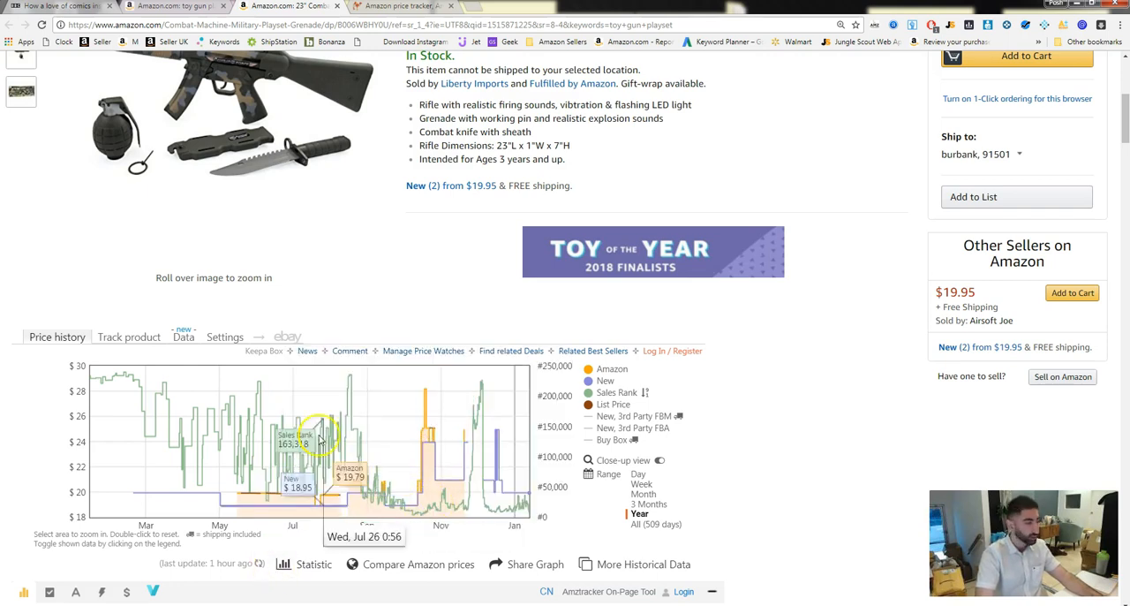
mouse_move(428, 511)
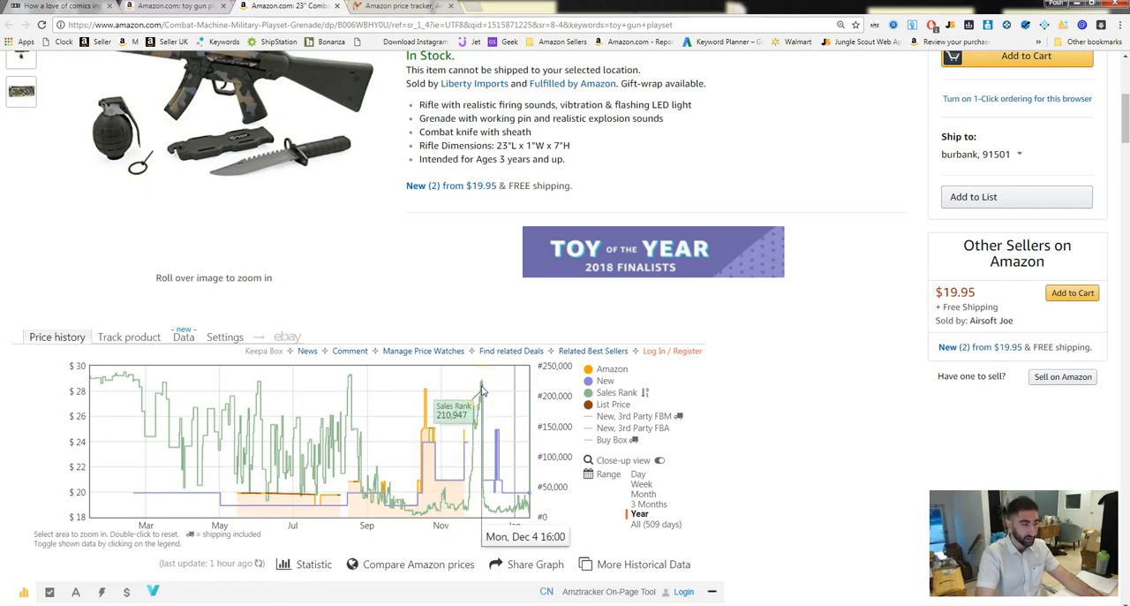
mouse_move(484, 481)
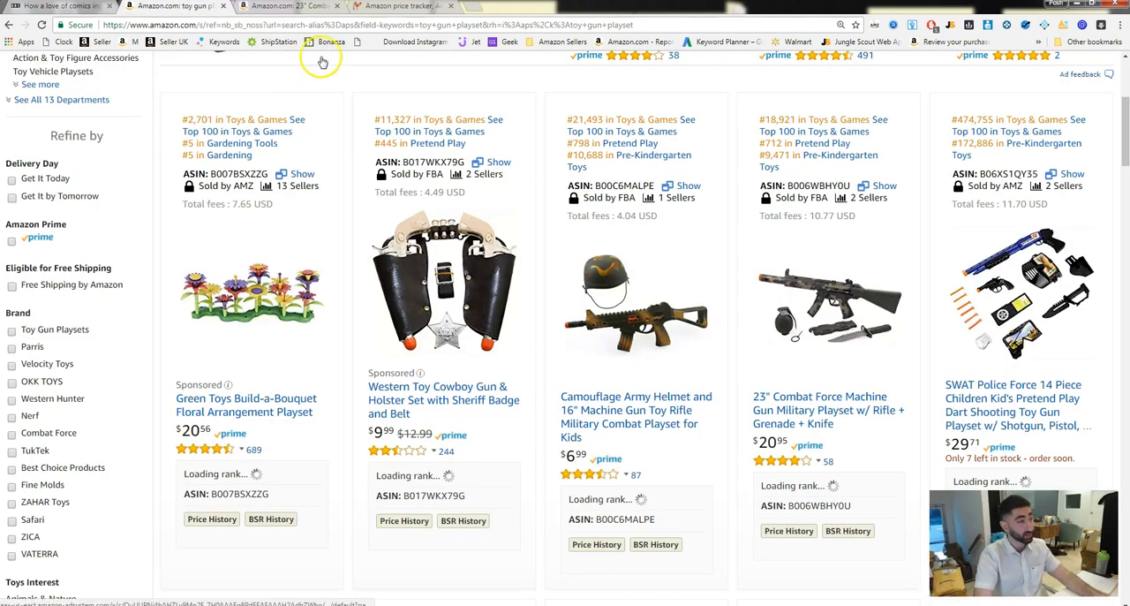
Carry the playset's ASIN from its Amazon product page to camelcamelcamel.
left_click(283, 6)
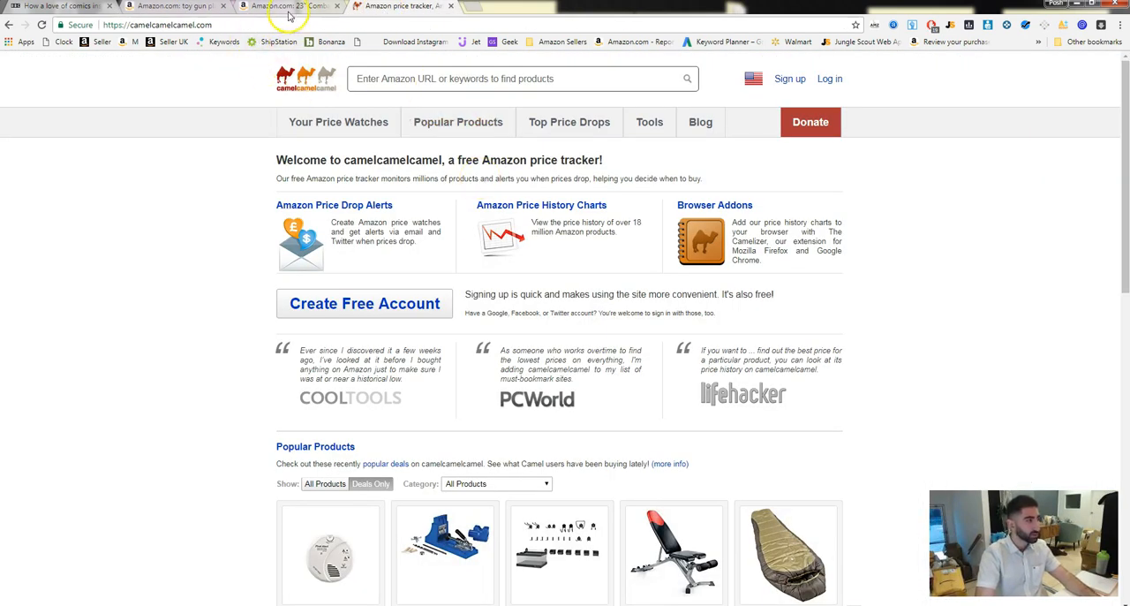
left_click(278, 7)
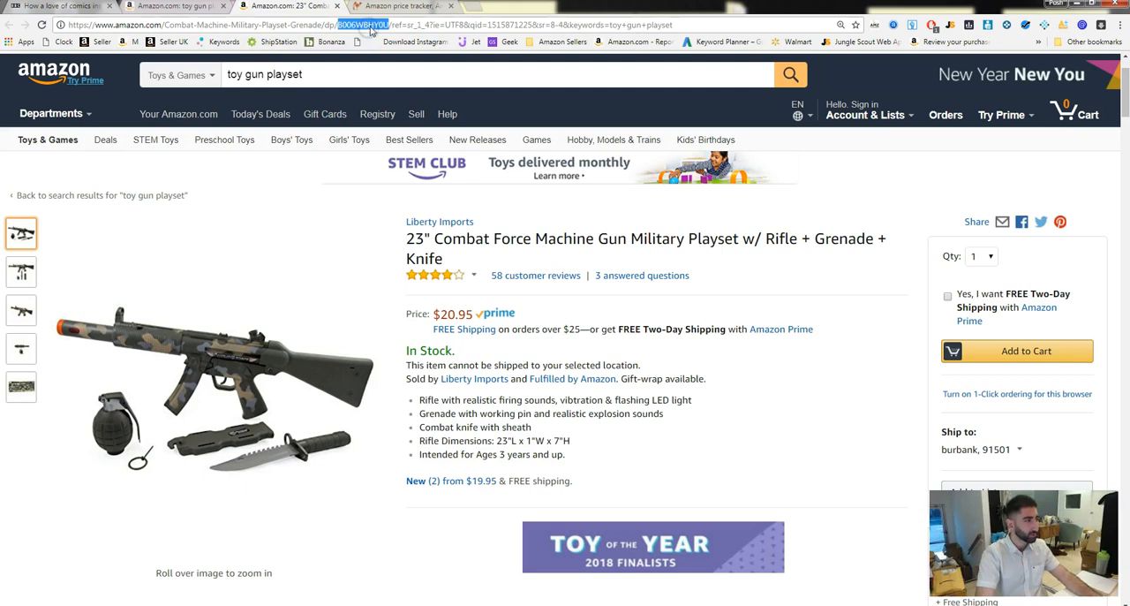
left_click(403, 7)
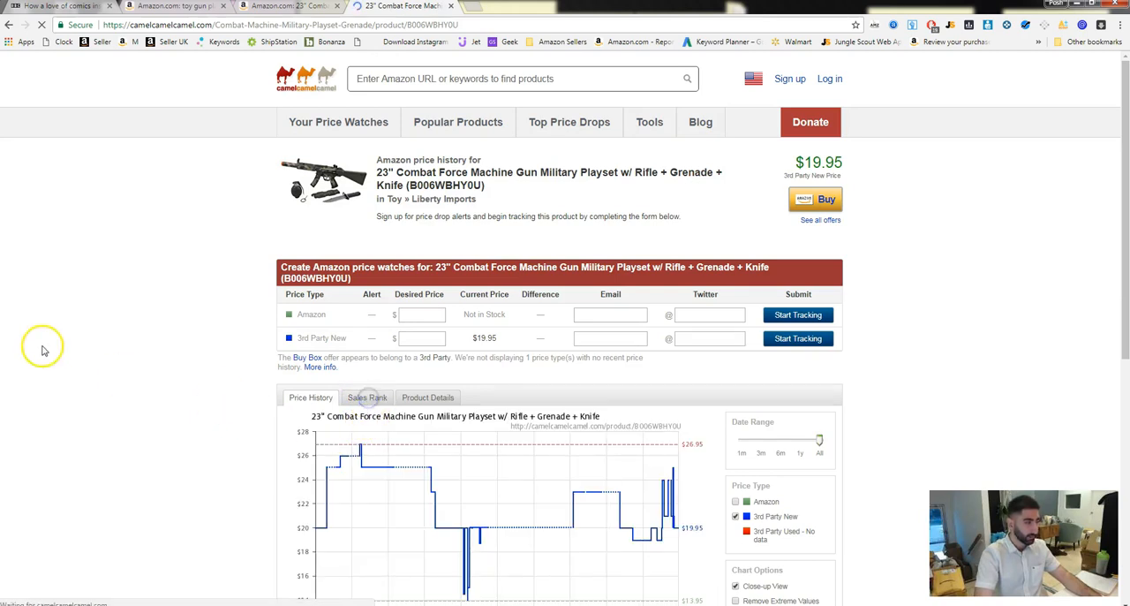
Log in to camelcamelcamel to see the 3,927–235,174 rank chart, then return to Amazon.
left_click(367, 397)
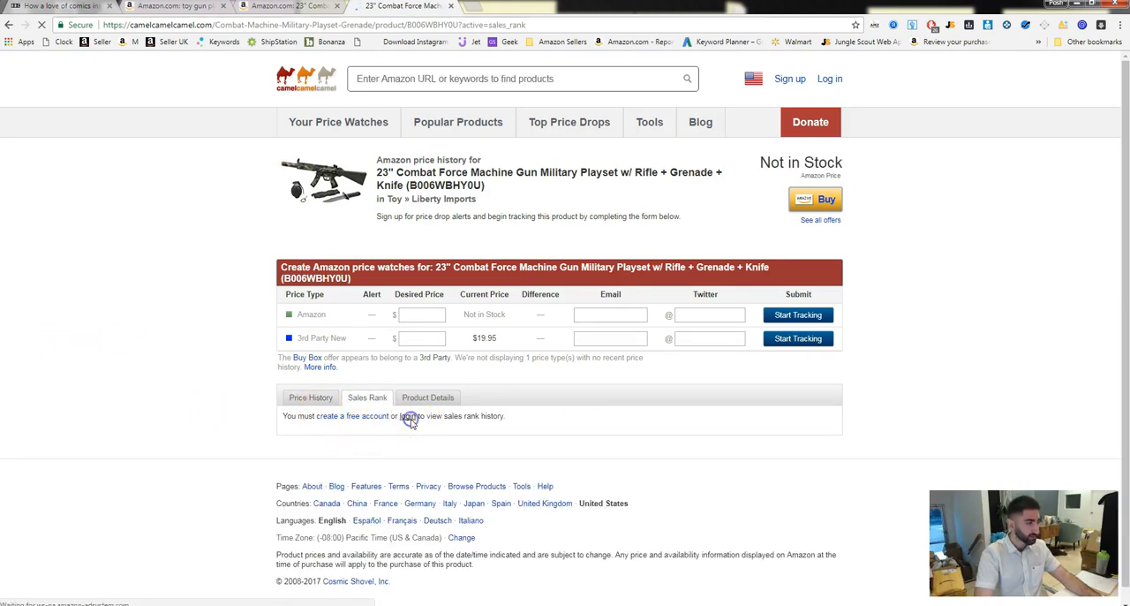
left_click(410, 416)
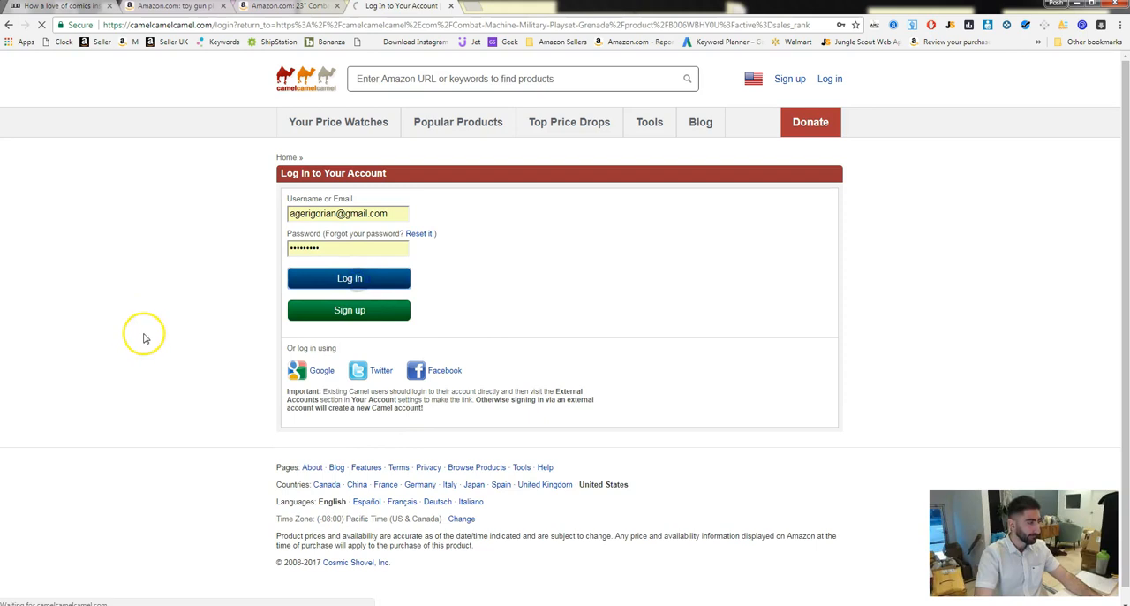
left_click(349, 278)
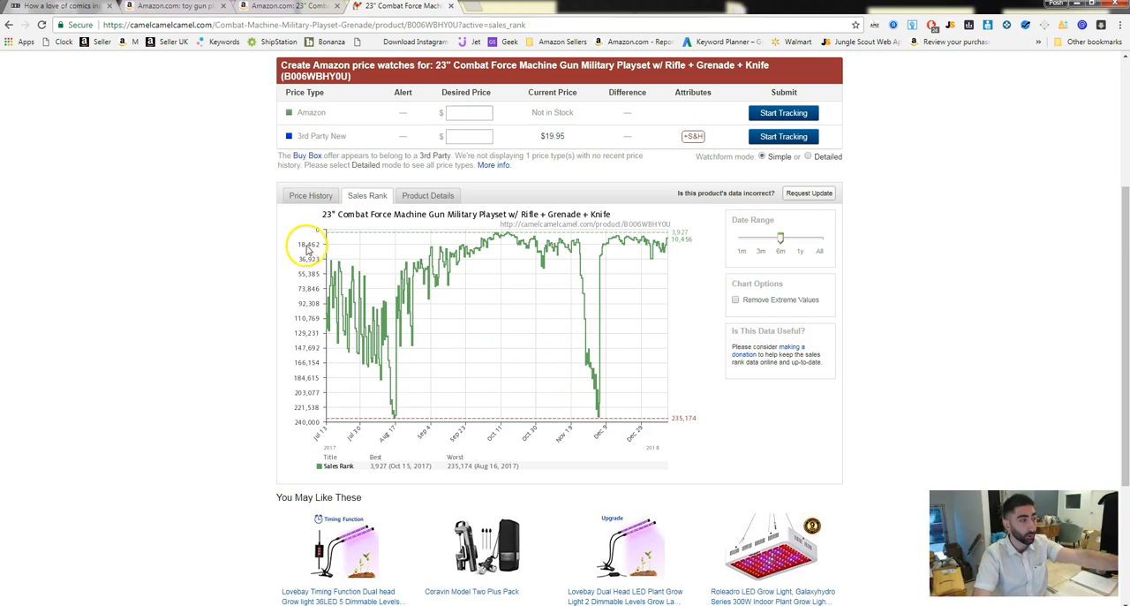
left_click(288, 6)
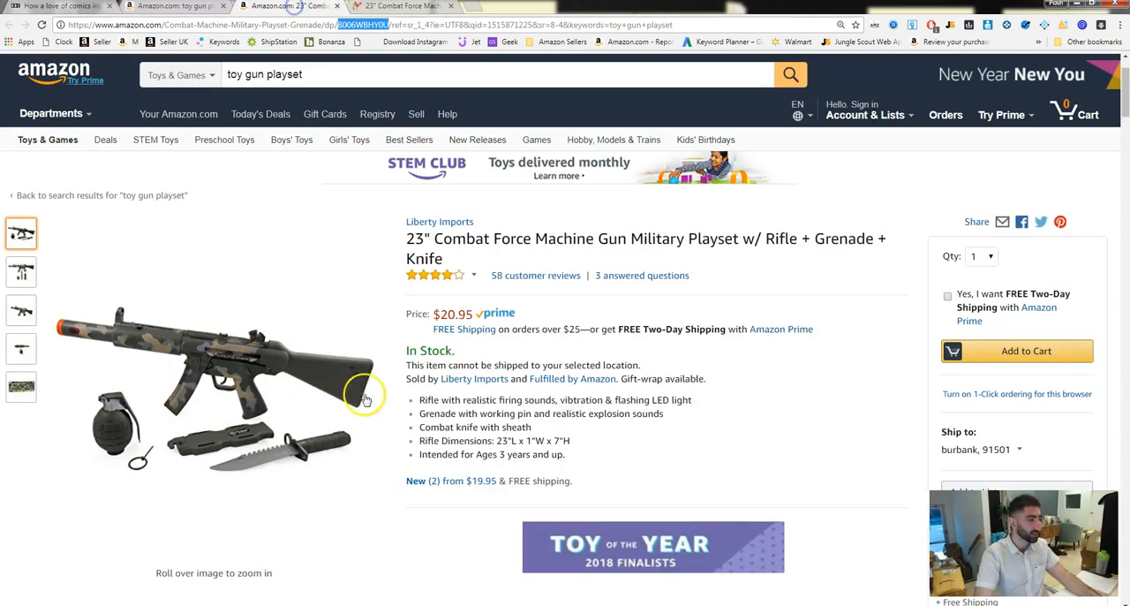
Scroll down to Keepa's one-year chart showing the Dec 25 sales rank of 14,791.
scroll("down", 3)
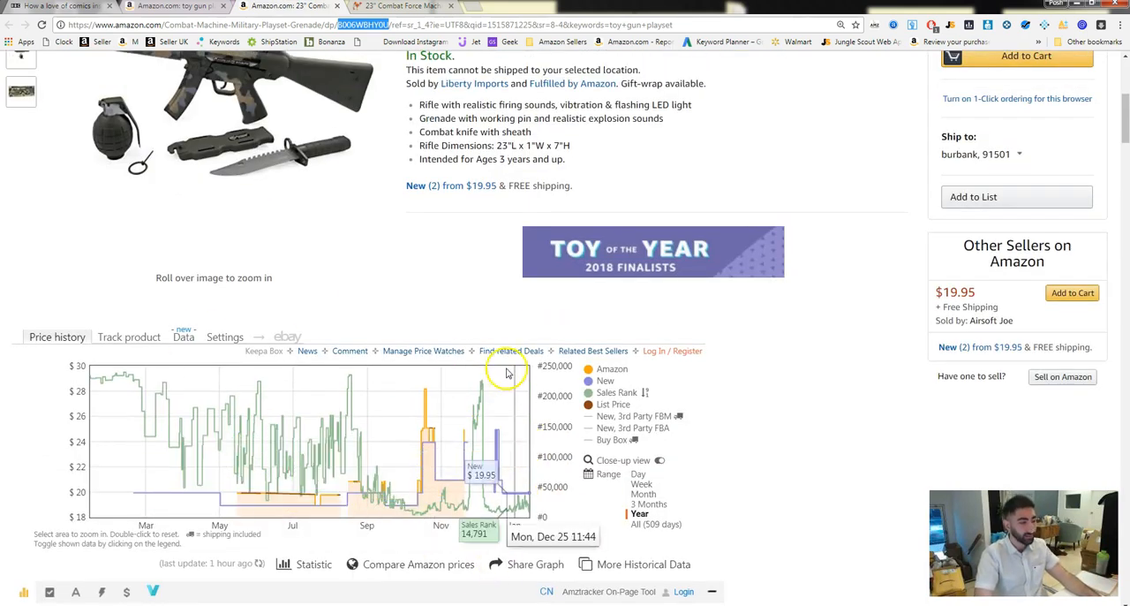
mouse_move(544, 485)
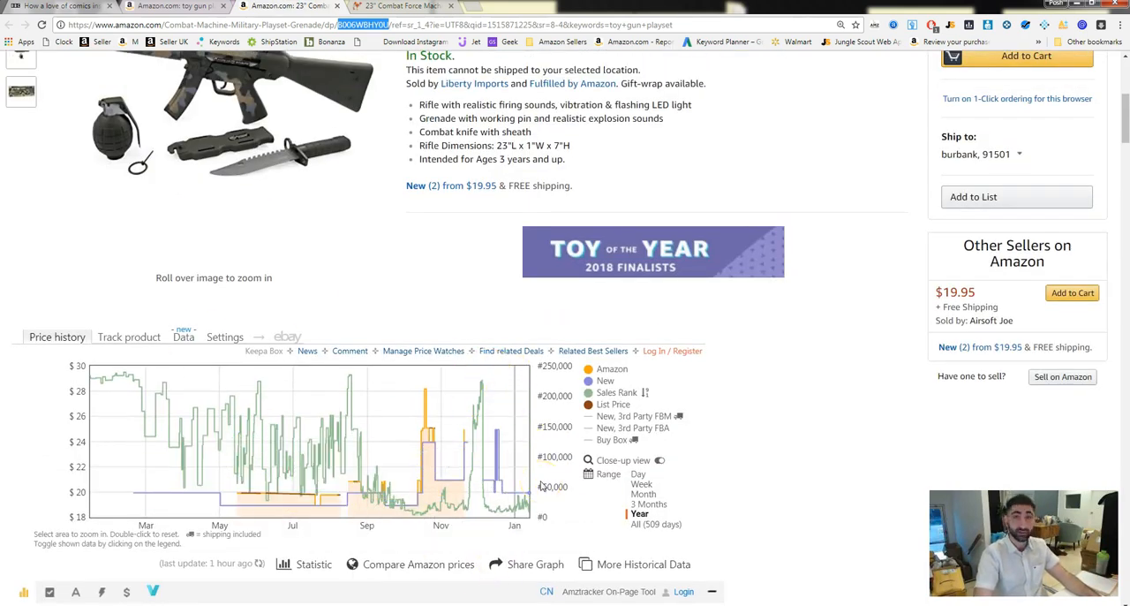